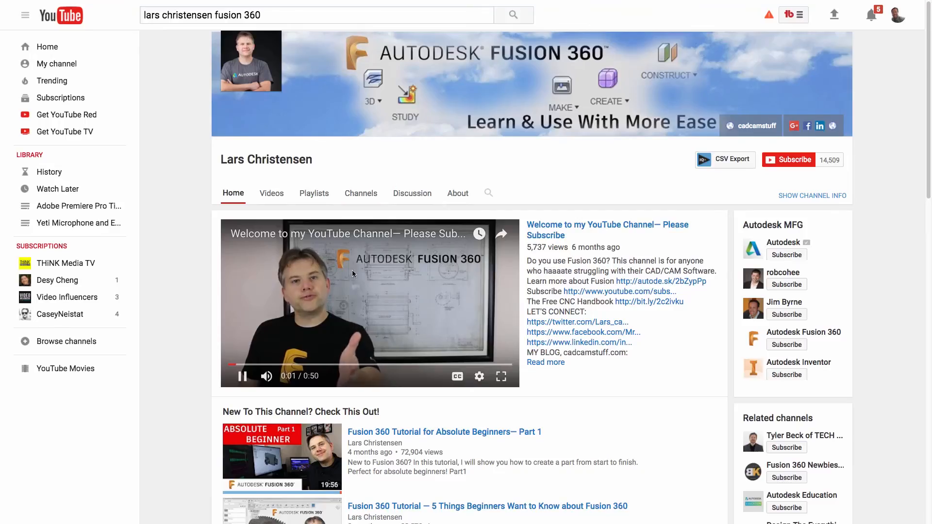
Select the second block's facing face as the loft's other profile to join the blocks.
{"action": "scroll", "scroll_direction": "down", "scroll_amount": 3}
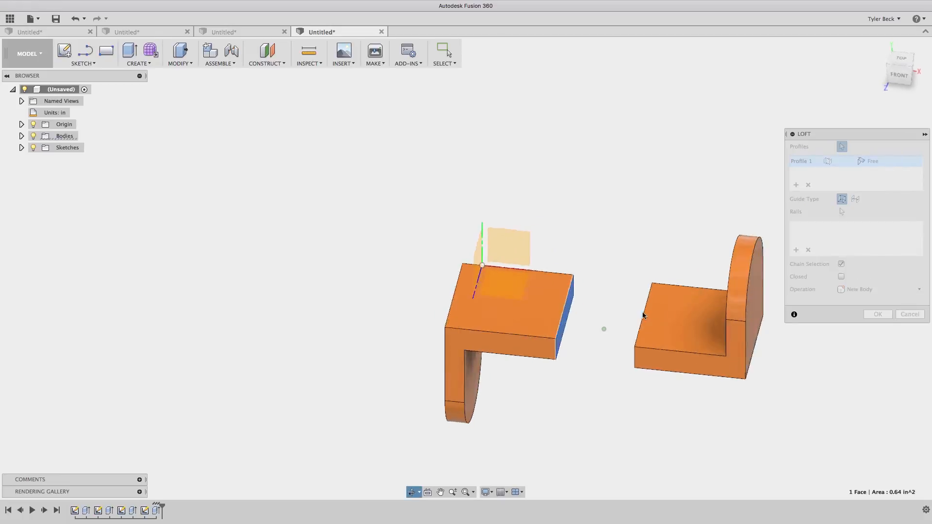
{"action": "left_click", "coordinate": [642, 311]}
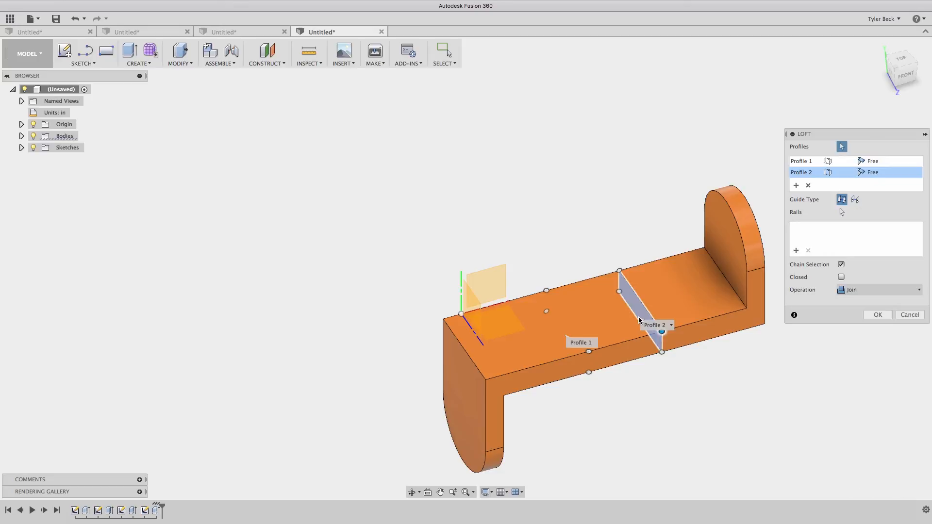
{"action": "left_click", "coordinate": [909, 314]}
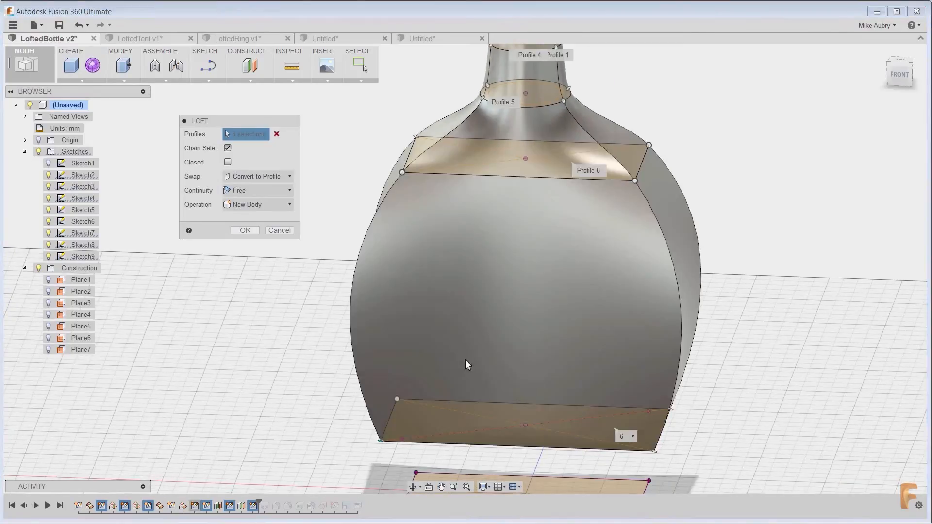
Add the bottom rectangle sketch as the seventh bottle loft profile.
{"action": "left_click", "coordinate": [499, 350]}
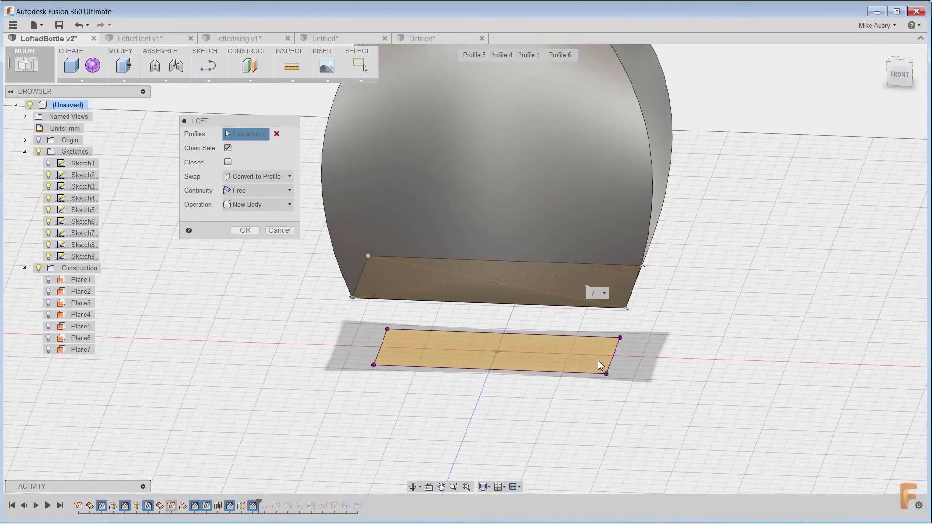
{"action": "left_click", "coordinate": [501, 353]}
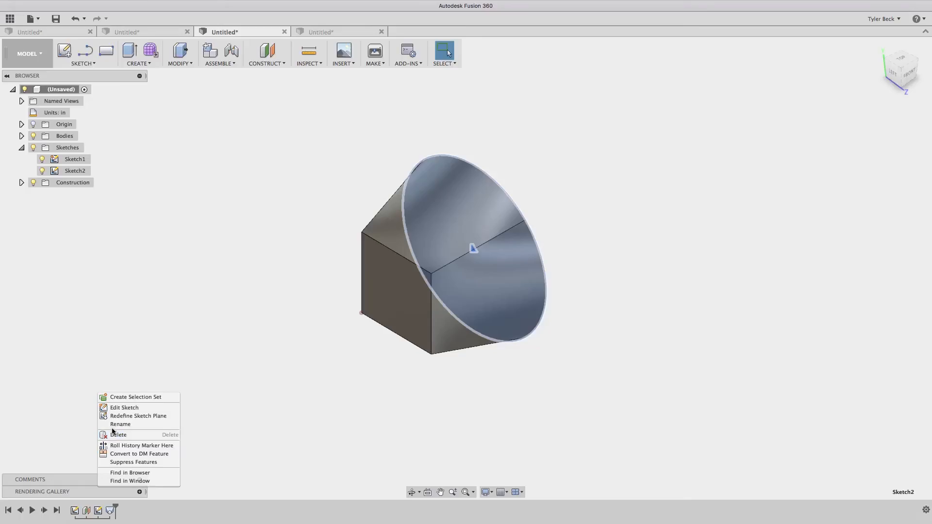
Open the square-to-circle loft design from its document tab.
{"action": "left_click", "coordinate": [124, 407]}
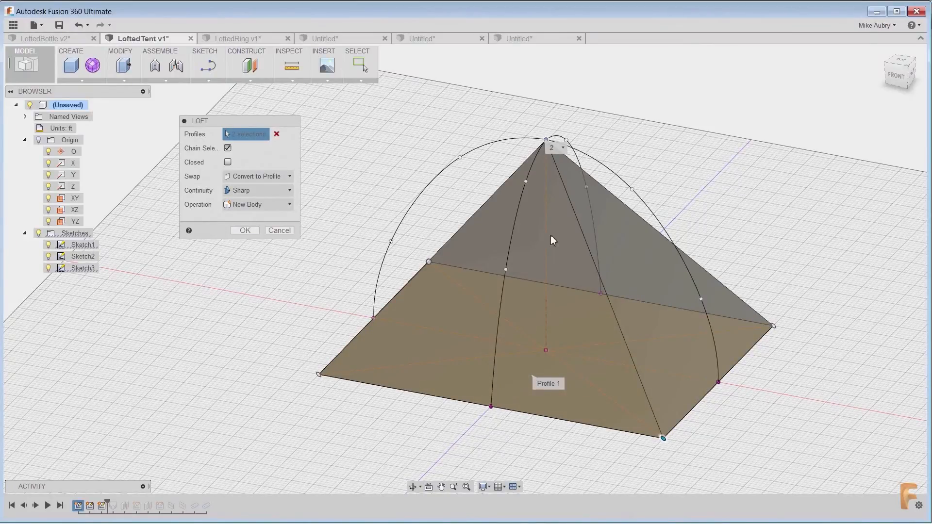
Select the tent's square base and top point as loft profiles with sharp continuity.
{"action": "left_click", "coordinate": [227, 162]}
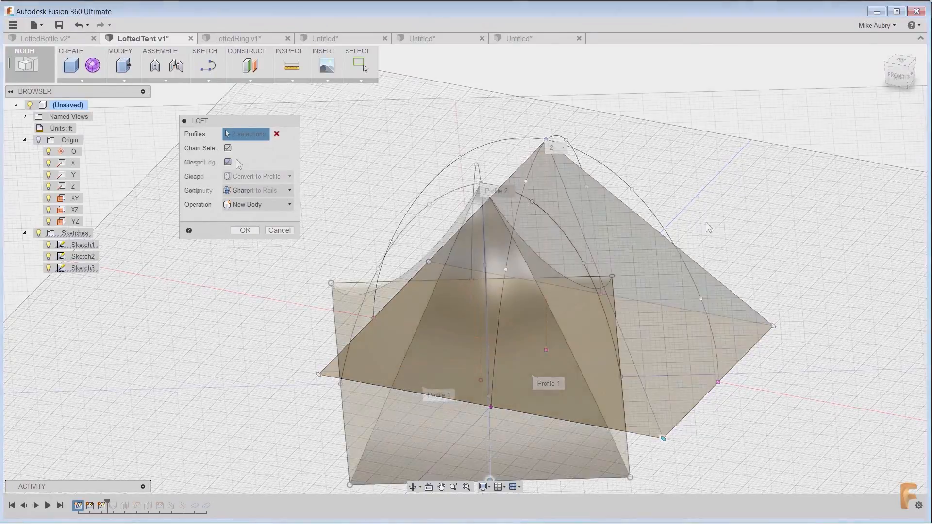